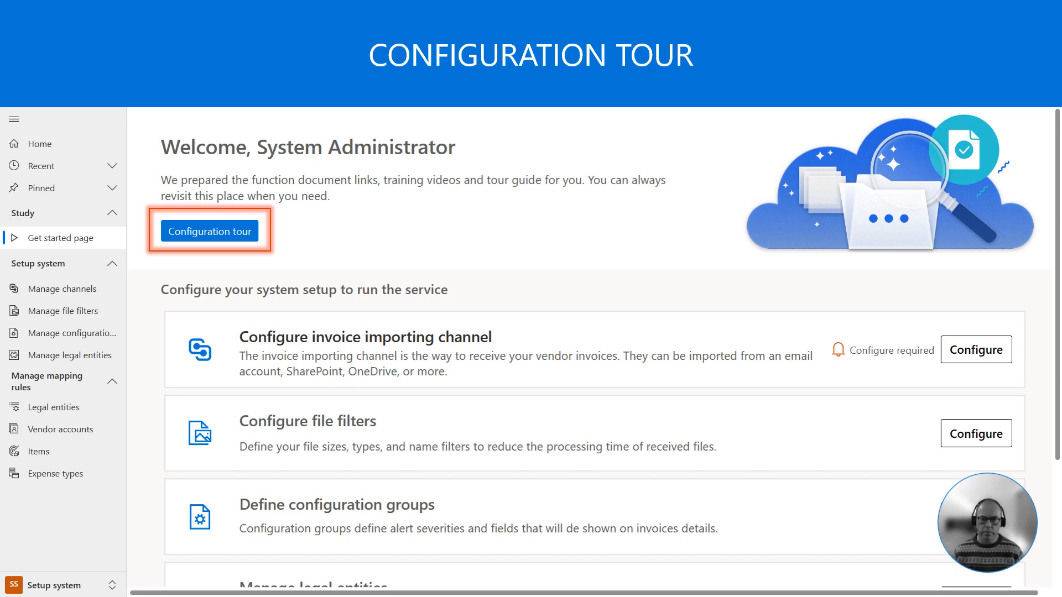
Start the Configuration tour from the administrator's Get started page.
click(61, 289)
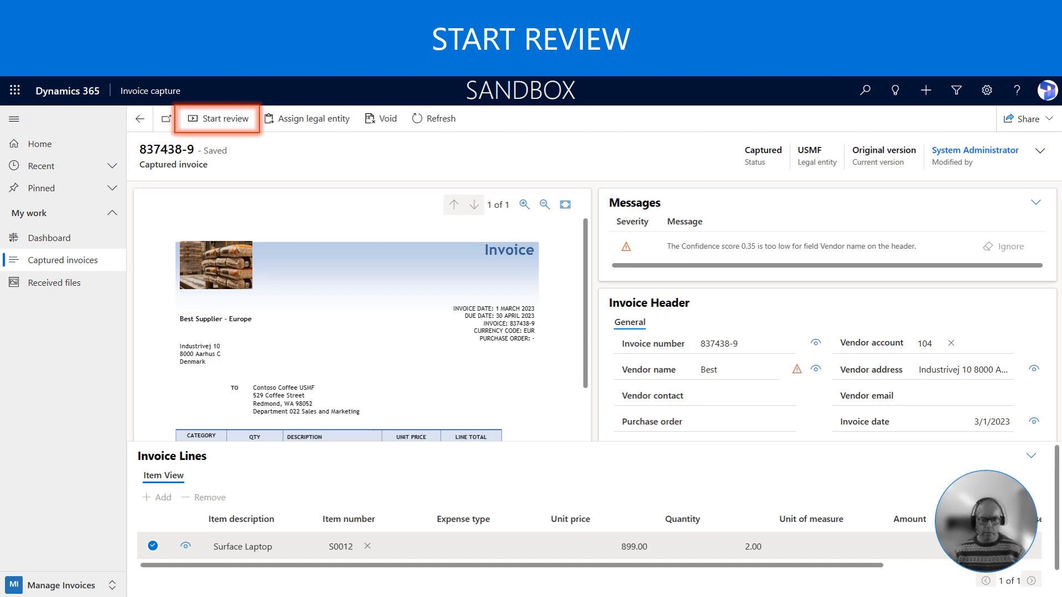
Start the review of captured invoice 837438-9.
click(220, 118)
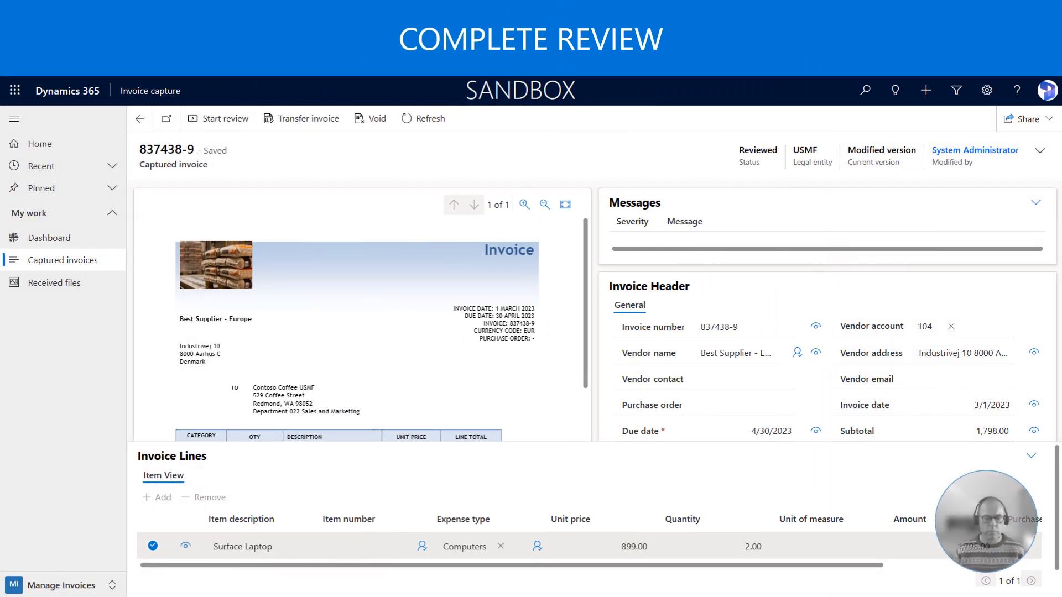
Send reviewed invoice 837438-9 to Dynamics 365 Finance with Transfer invoice.
click(743, 353)
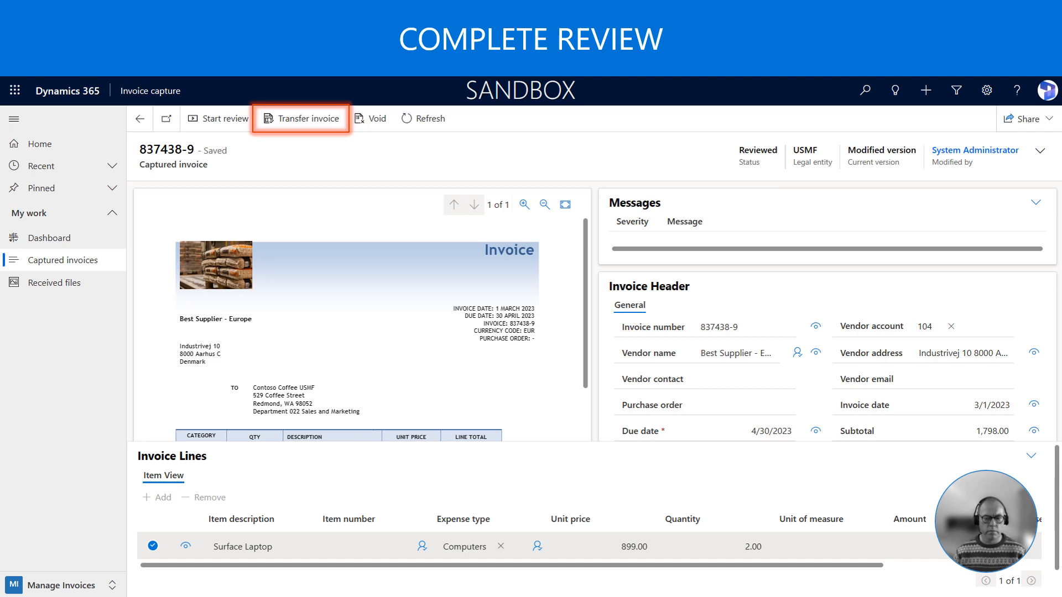
click(309, 118)
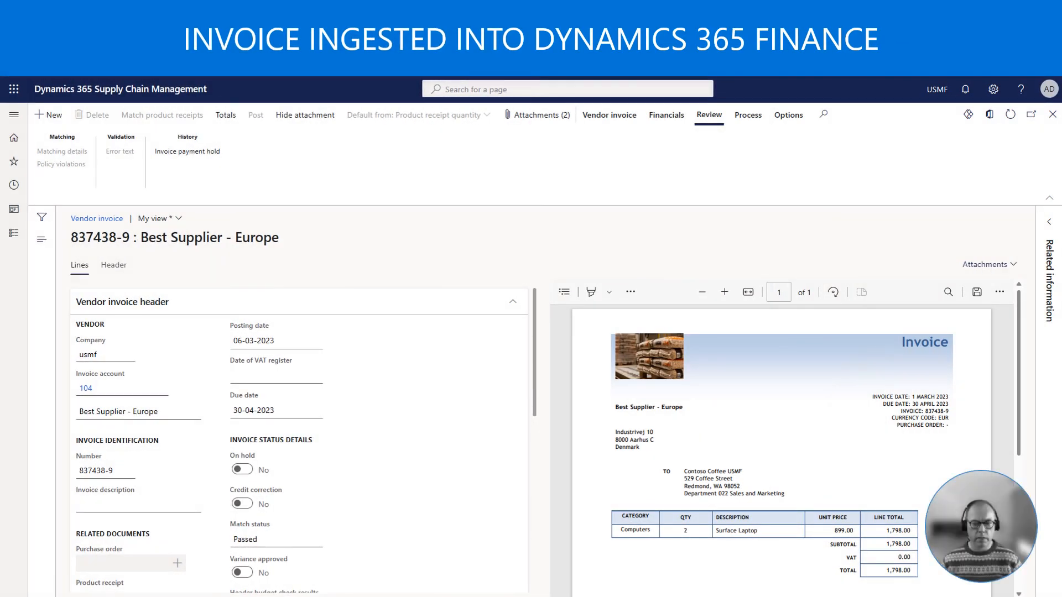